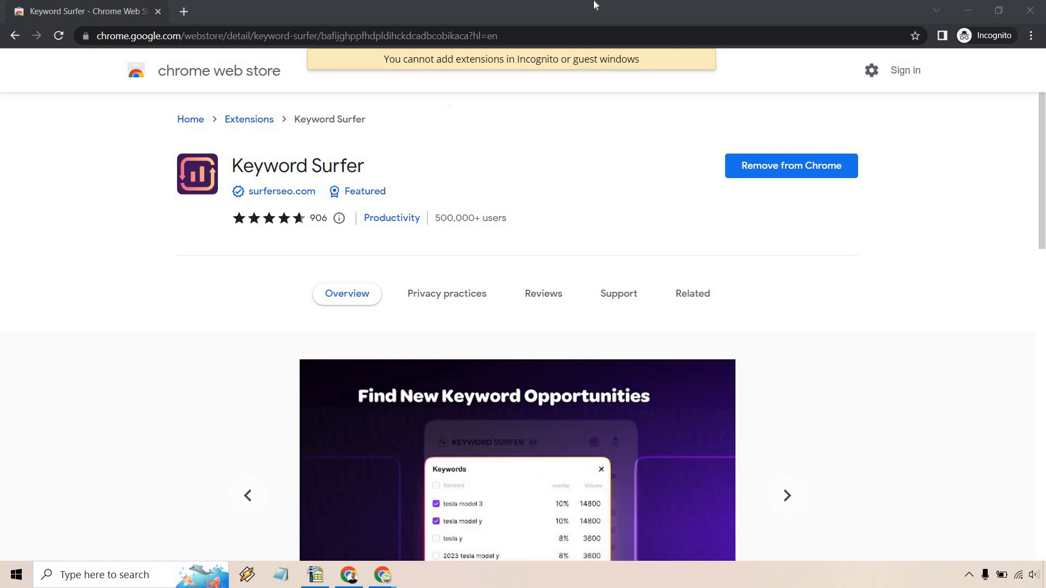
mouse_move(648, 132)
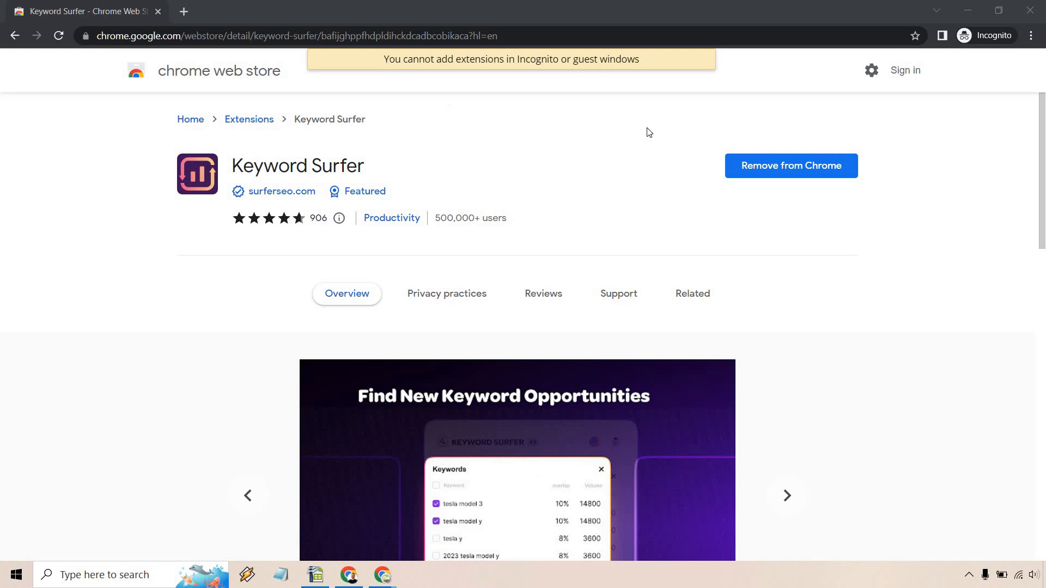
mouse_move(552, 79)
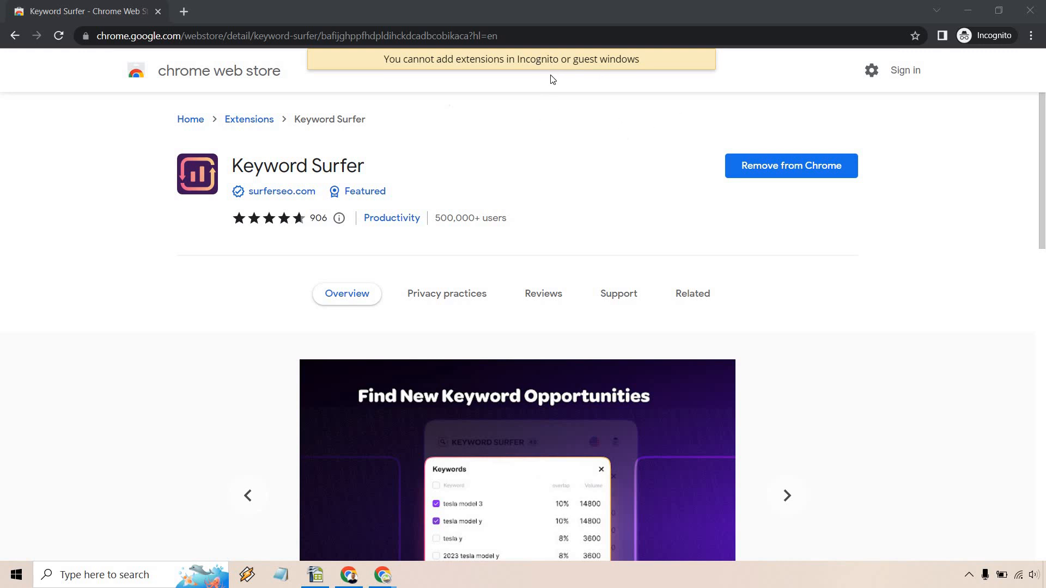
- Scroll the results for 'are 4k movies worth it' to view the volume badge and Keyword ideas panel
scroll(down, 3)
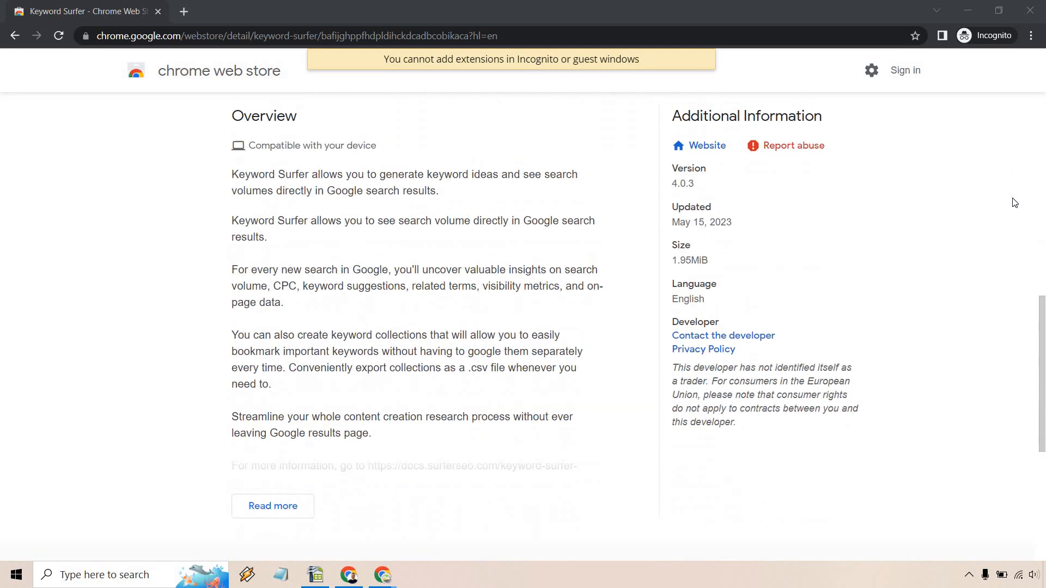
scroll(up, 3)
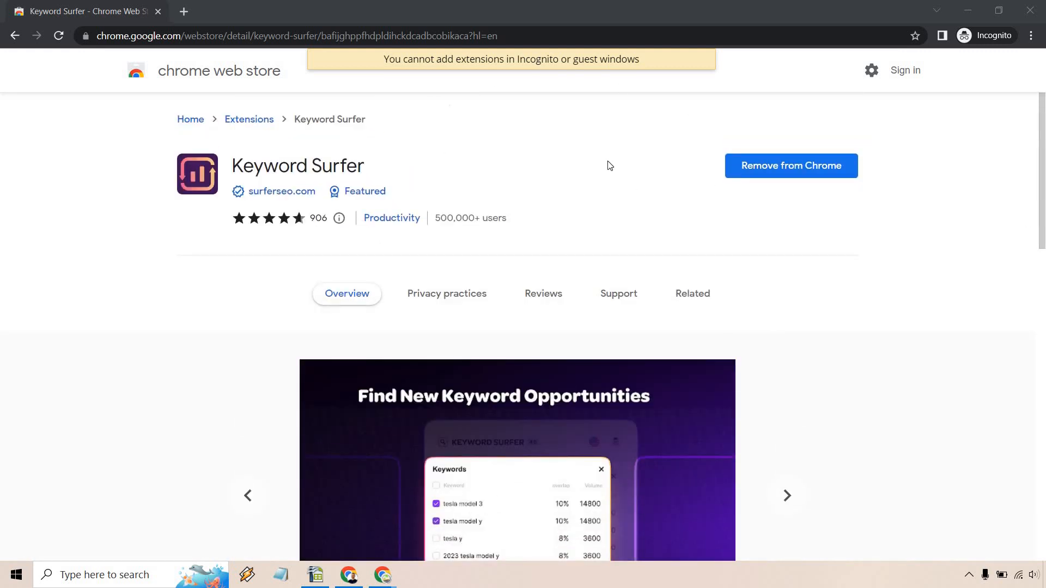
mouse_move(1007, 228)
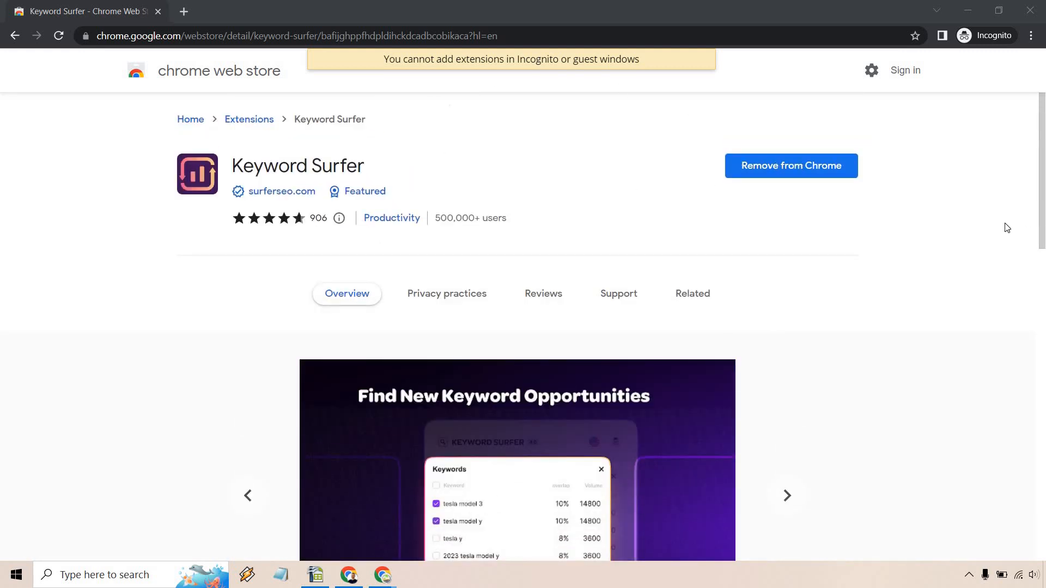
mouse_move(994, 226)
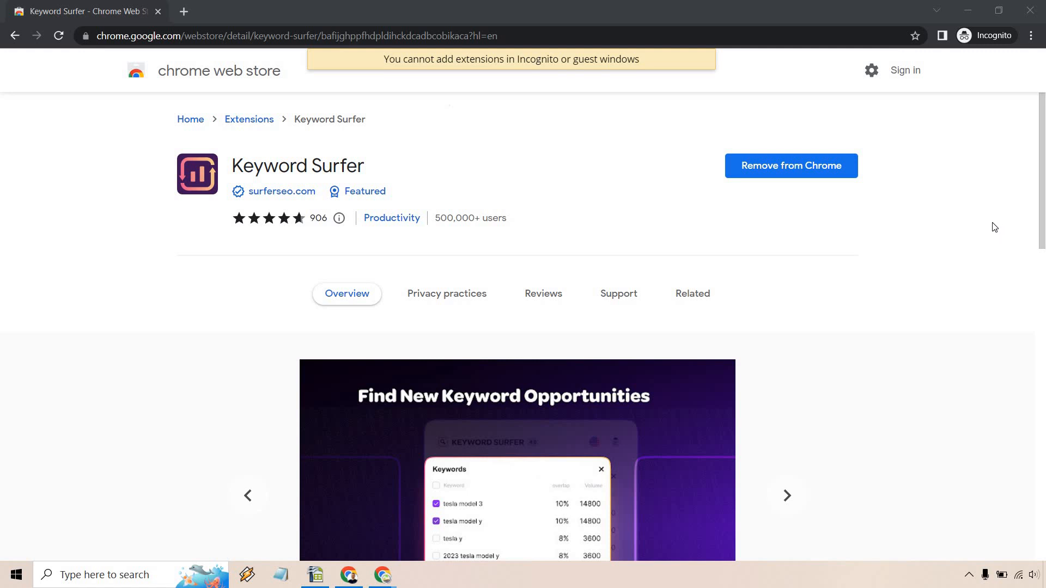
mouse_move(703, 6)
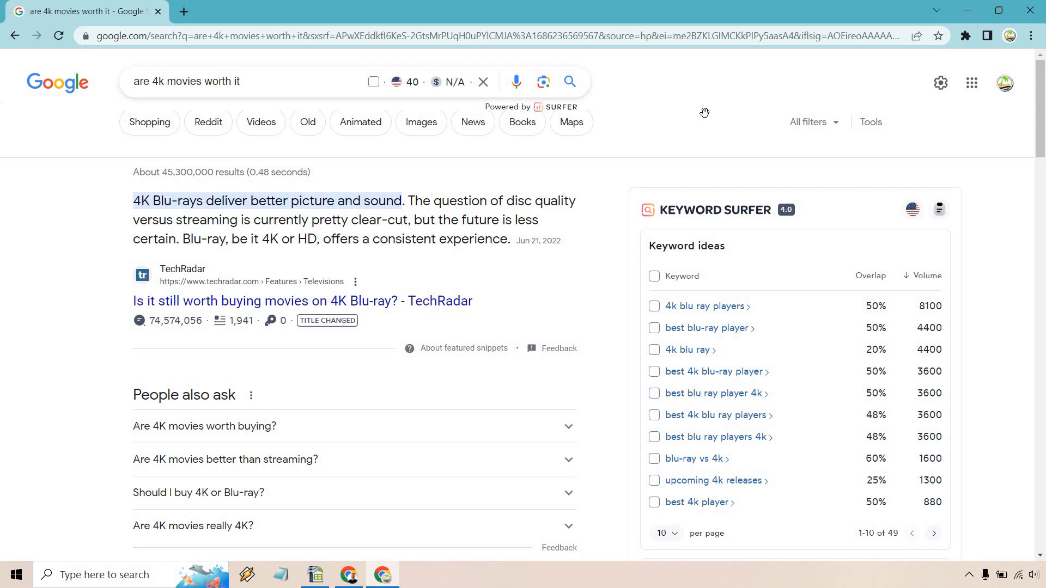
mouse_move(398, 81)
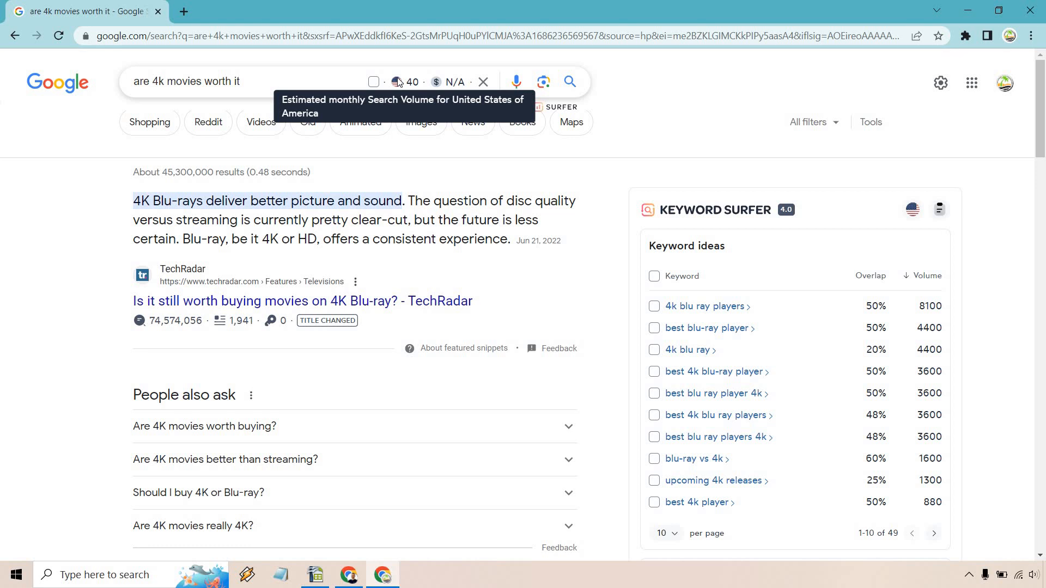
- Browse the 49 keyword ideas at 20 per page, paging back and scrolling through the list
scroll(down, 3)
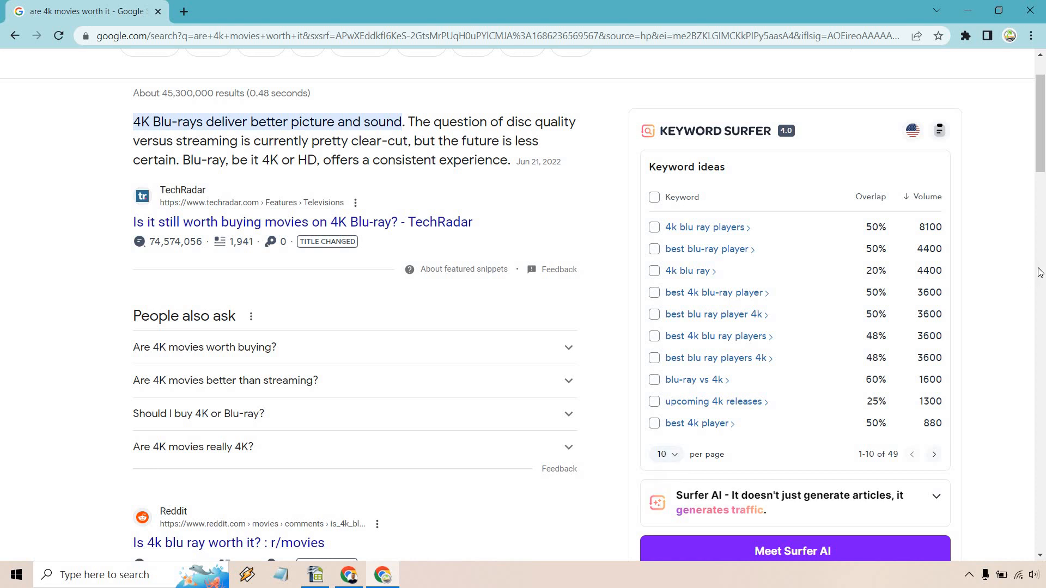
scroll(down, 3)
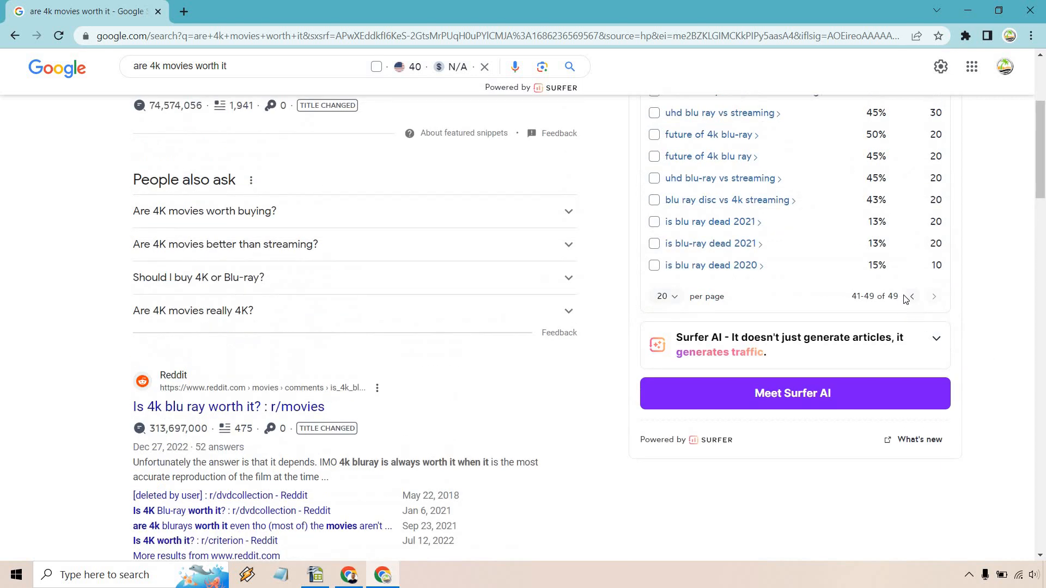
click(912, 296)
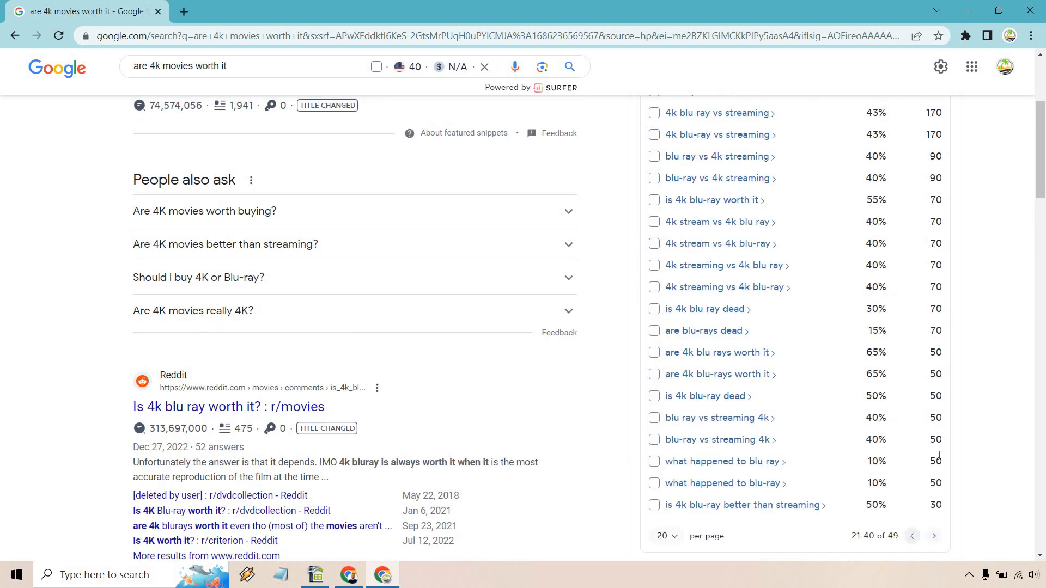
scroll(up, 3)
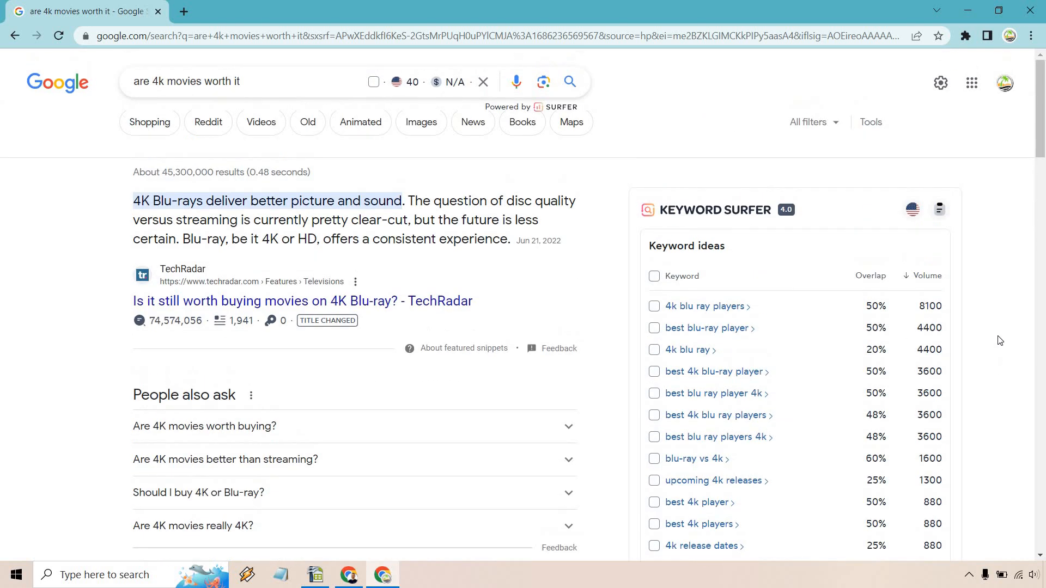
scroll(down, 3)
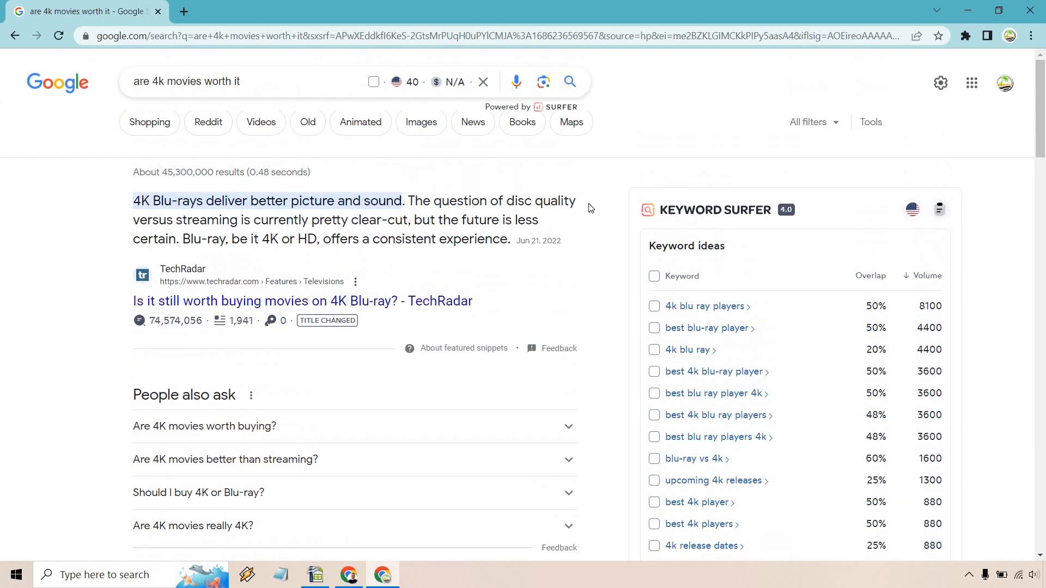
mouse_move(585, 200)
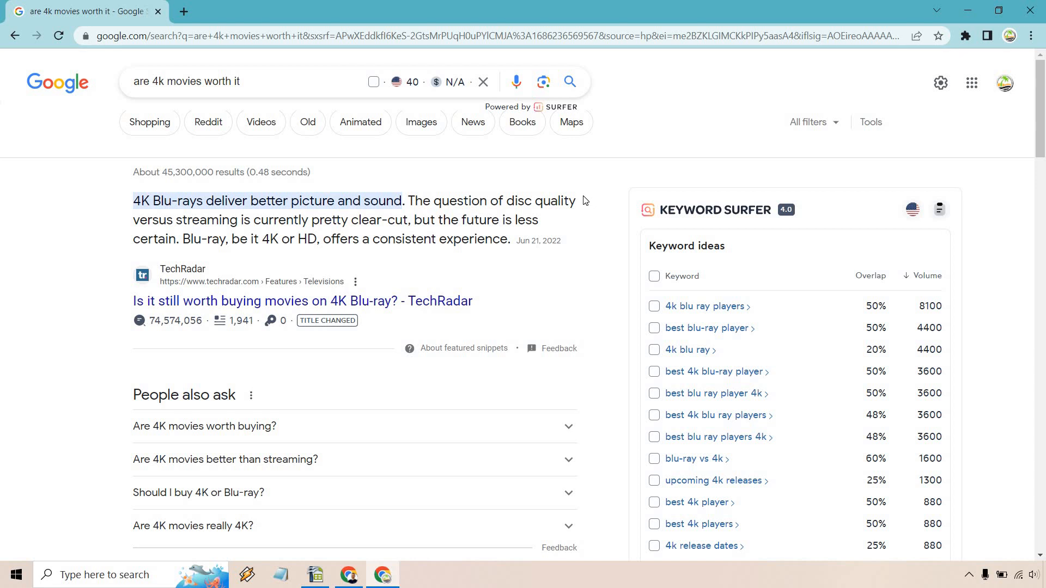
mouse_move(140, 321)
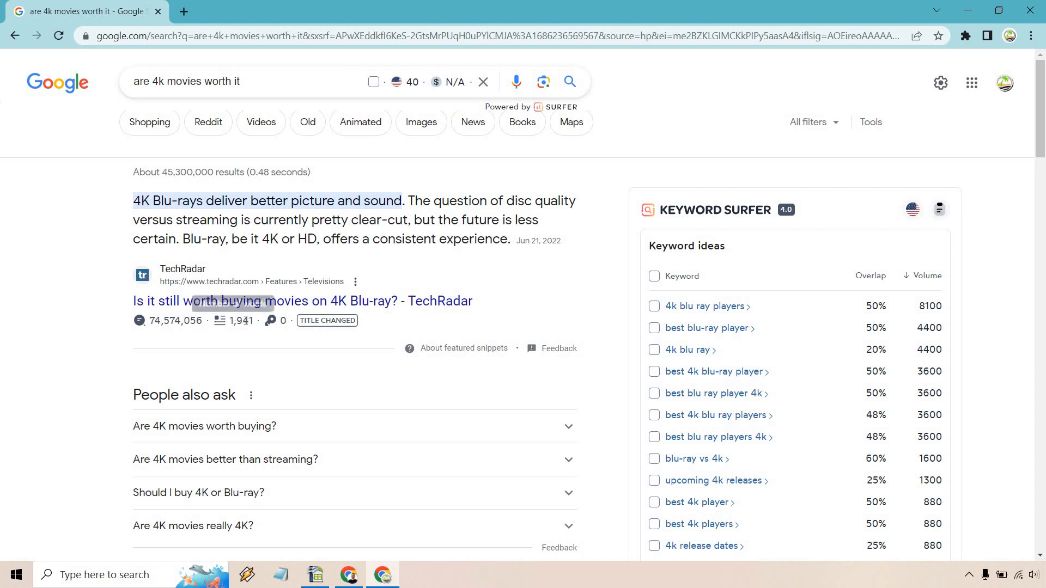
mouse_move(220, 321)
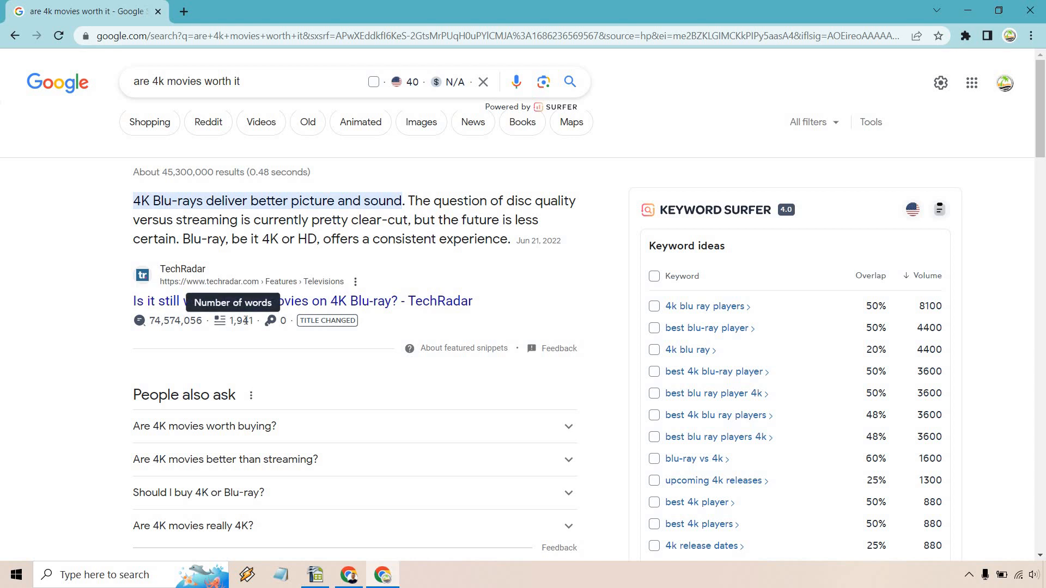
mouse_move(272, 321)
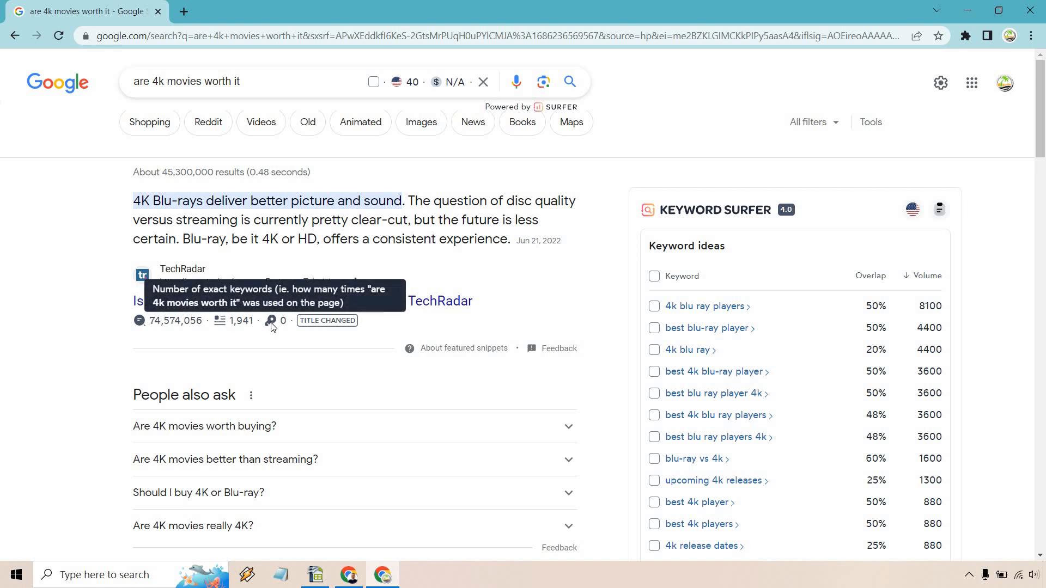
mouse_move(39, 317)
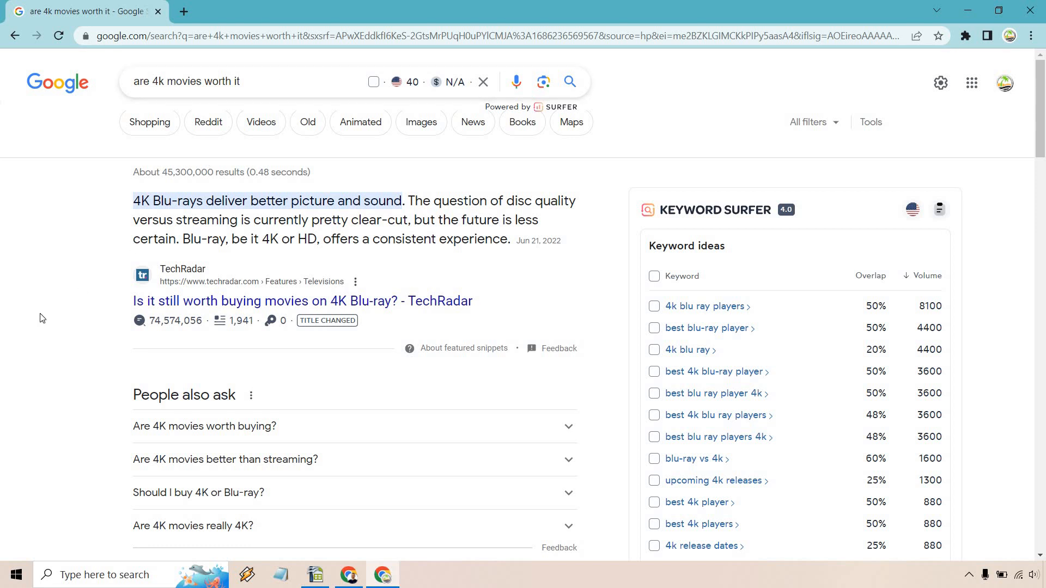
mouse_move(50, 310)
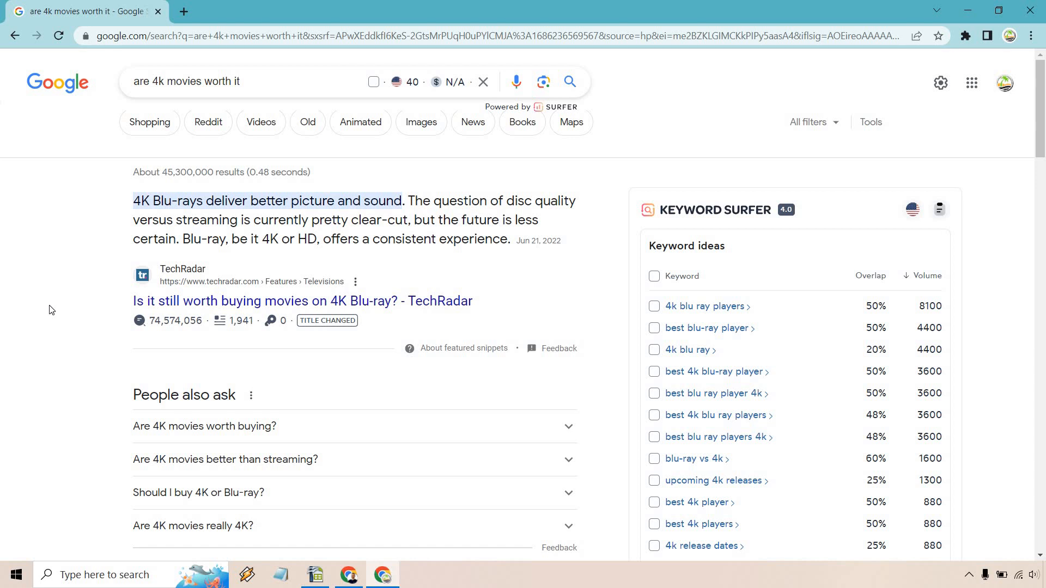
- Scroll down the results to What Hi-Fi's entries showing estimated monthly US domain traffic, word count and keywords
scroll(down, 3)
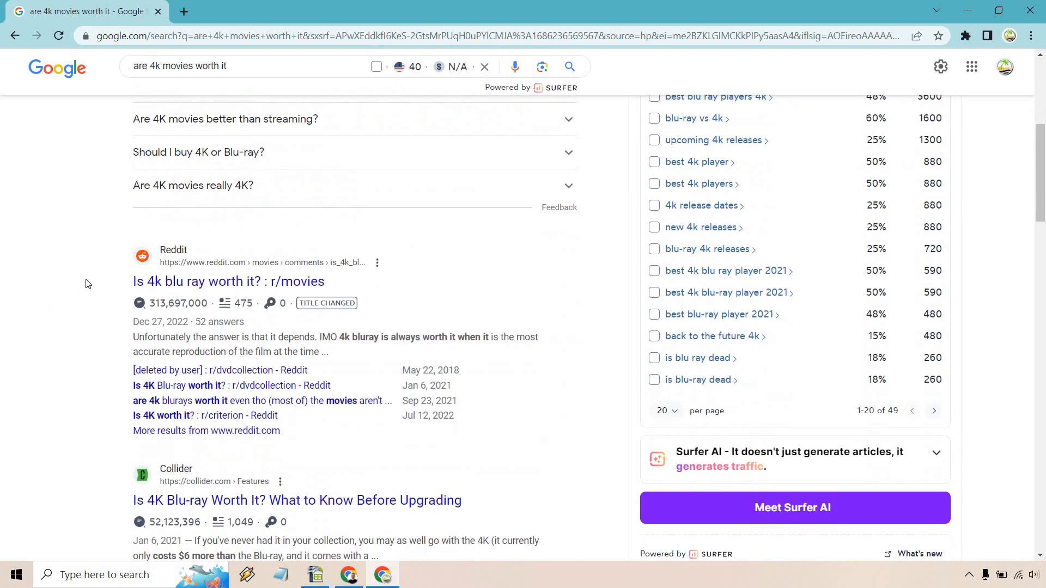
scroll(down, 3)
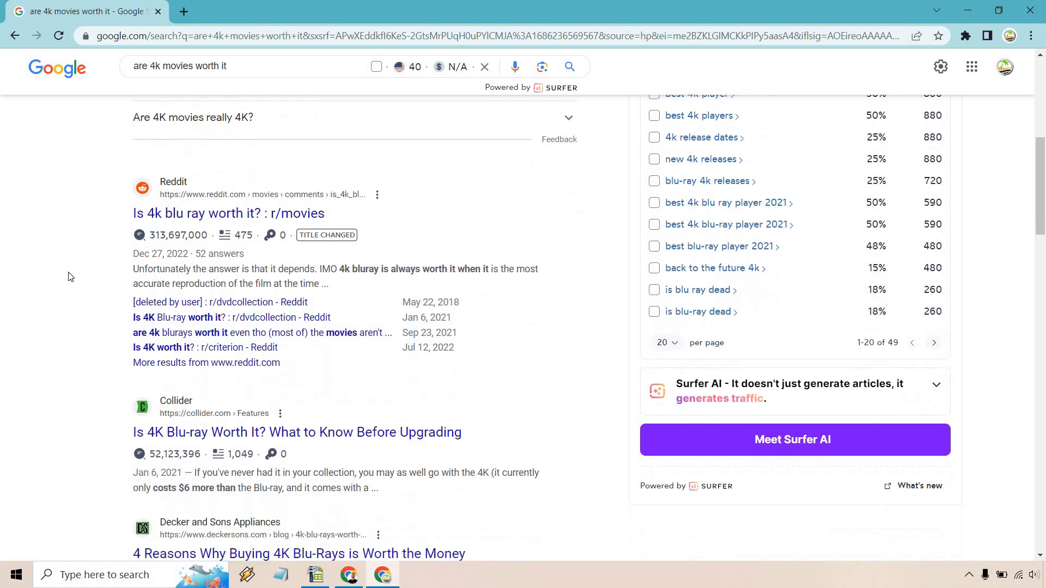
scroll(down, 3)
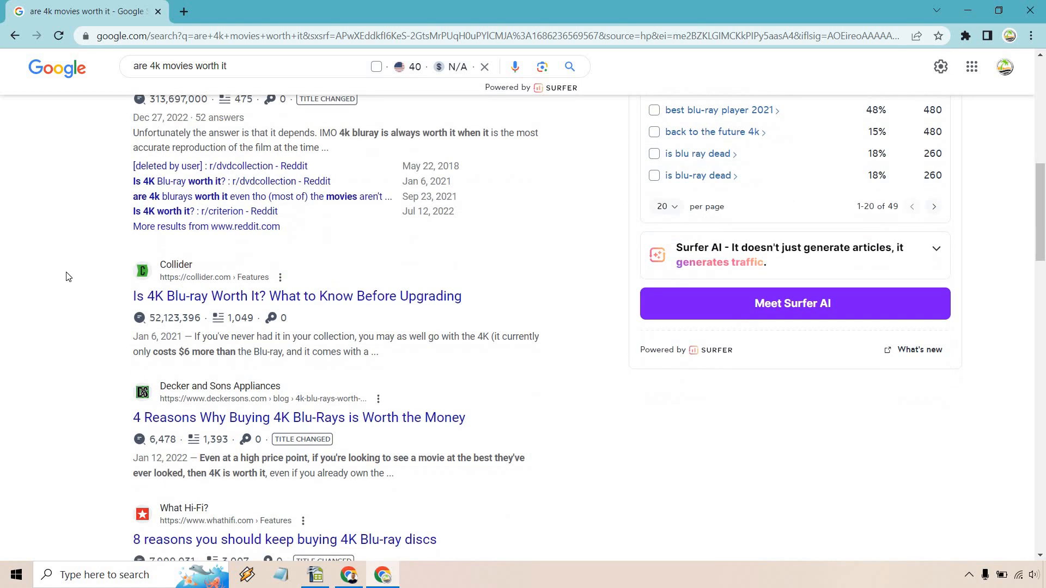
scroll(down, 3)
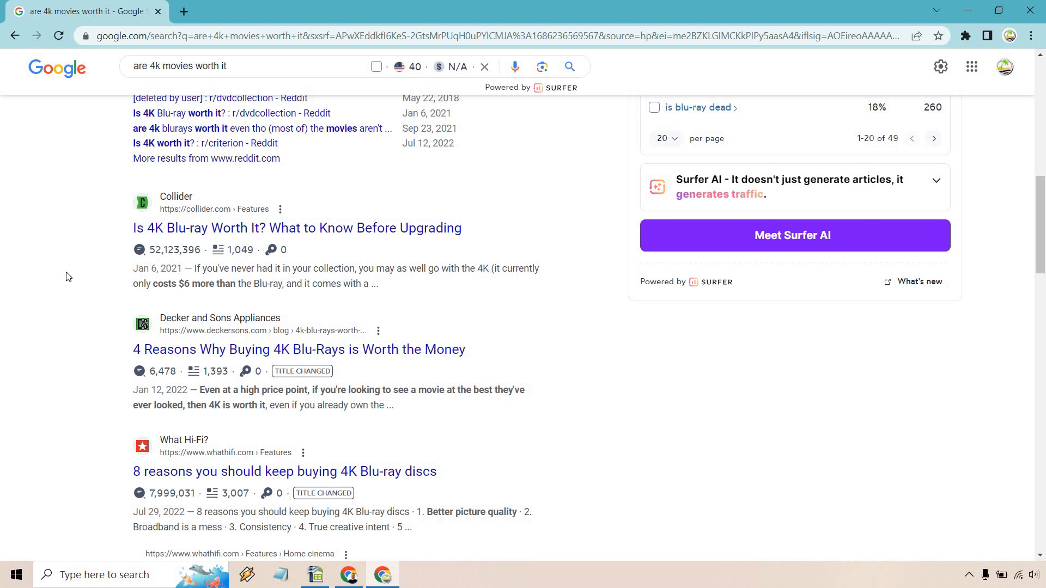
mouse_move(139, 250)
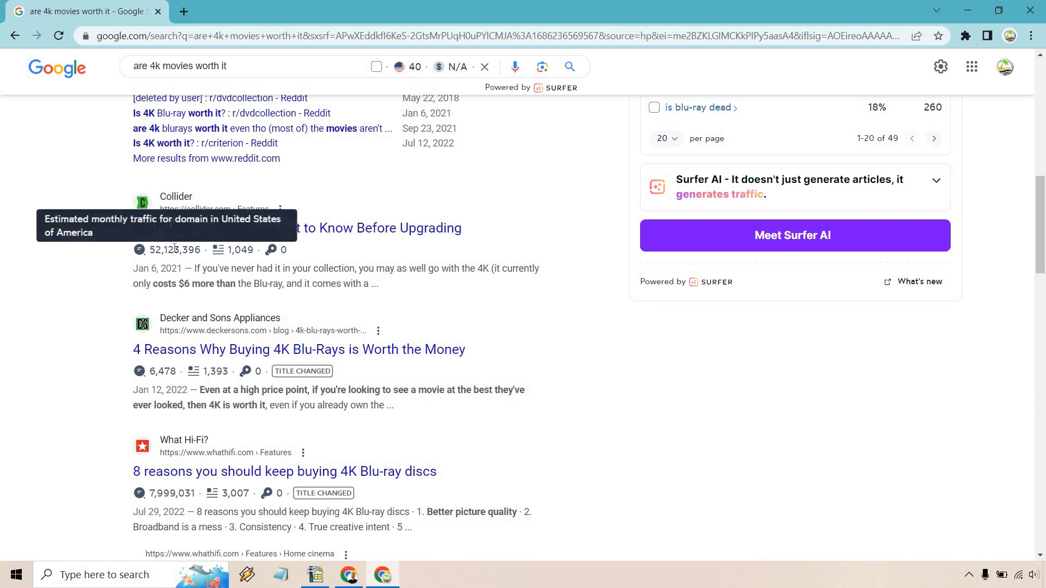
mouse_move(85, 275)
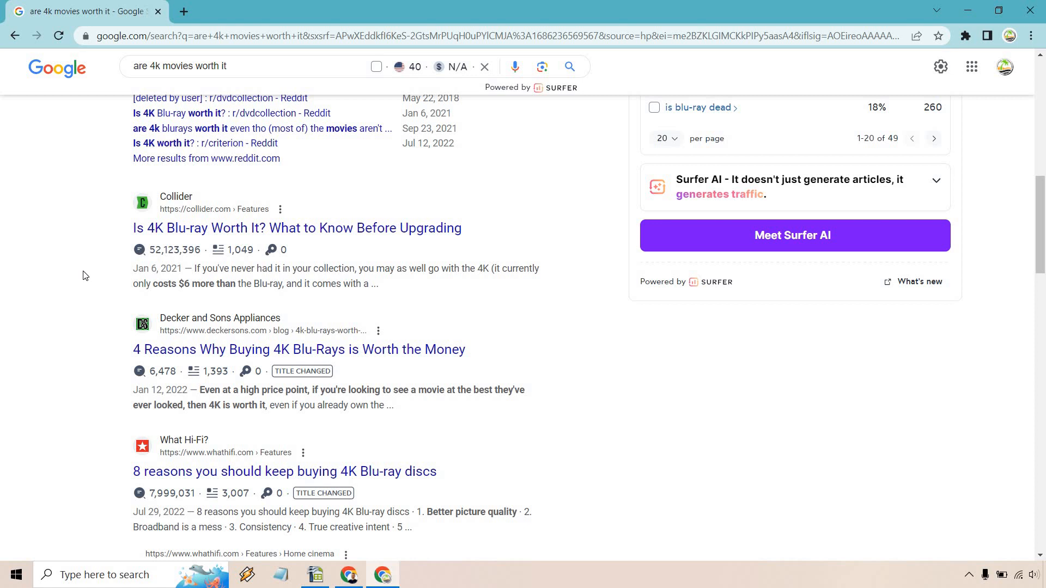
scroll(down, 3)
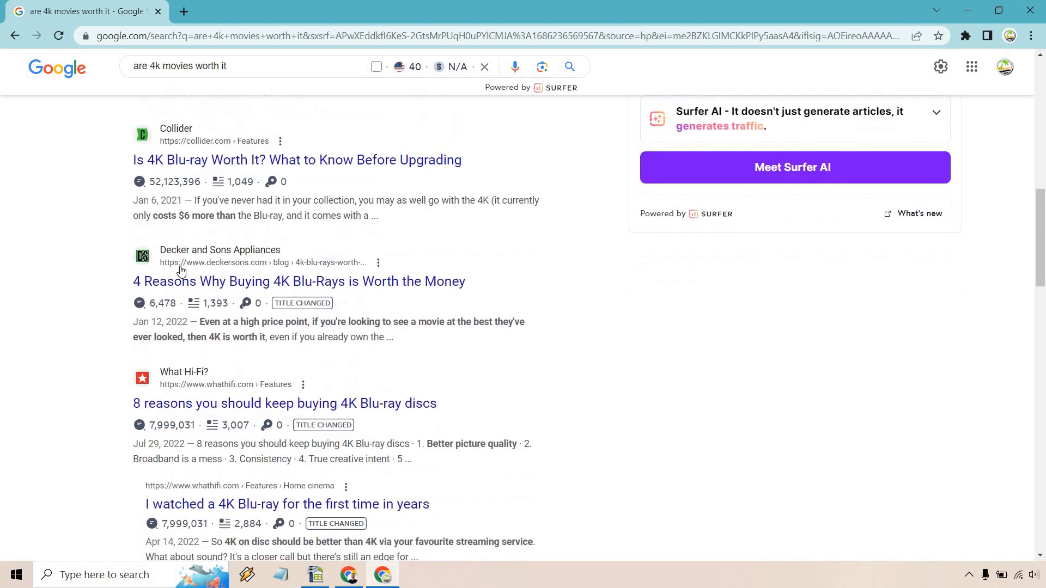
mouse_move(69, 285)
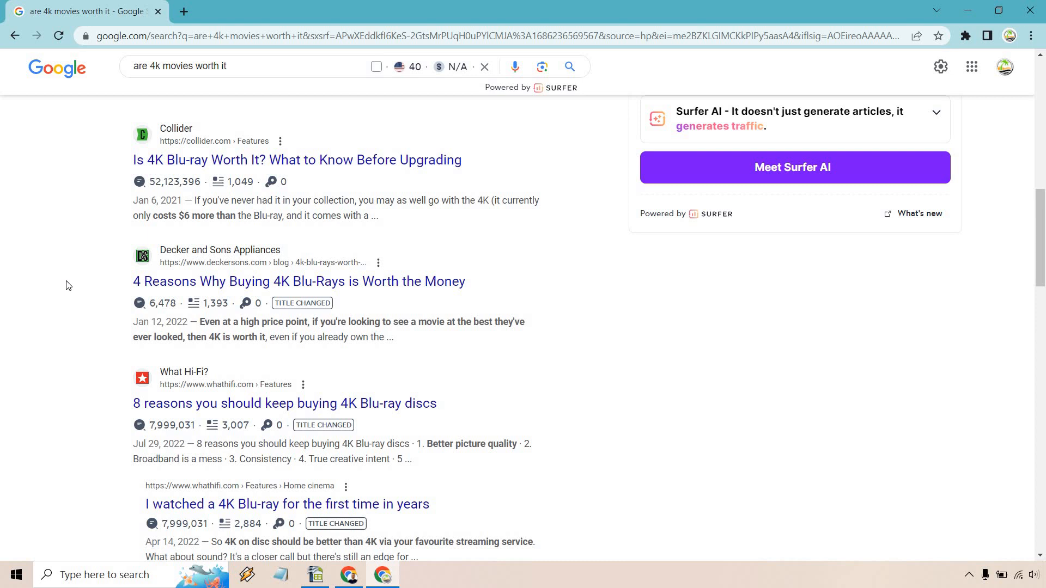
mouse_move(47, 241)
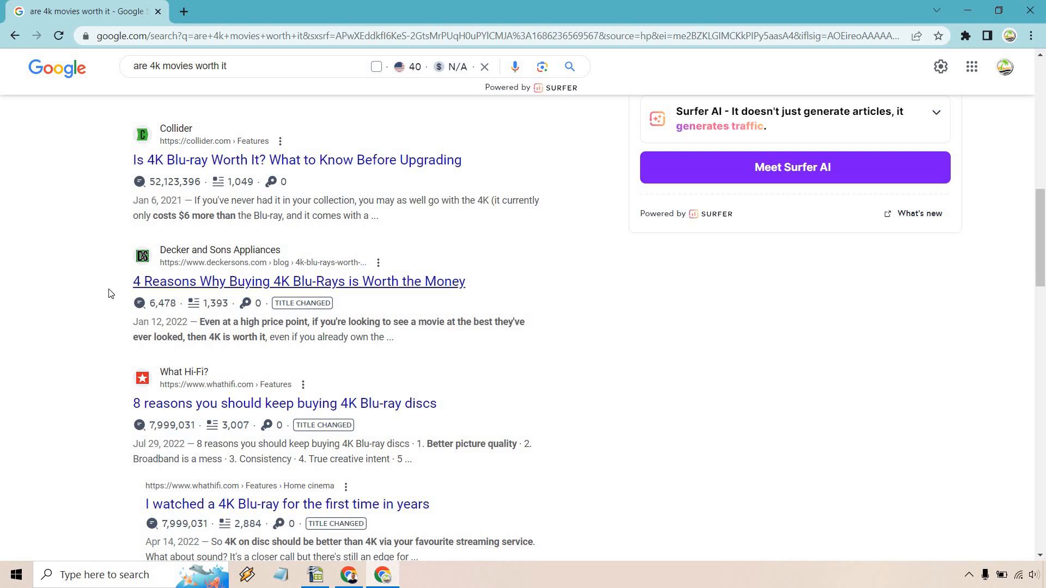
mouse_move(68, 244)
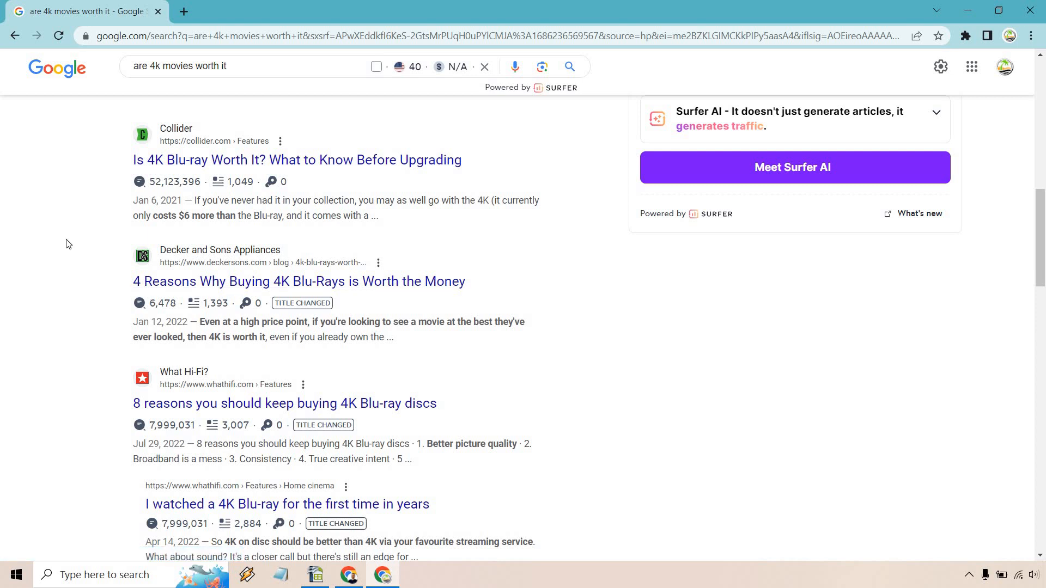
- Scroll past the Quora, Crutchfield and forum results to Related searches, then back toward the top
scroll(down, 3)
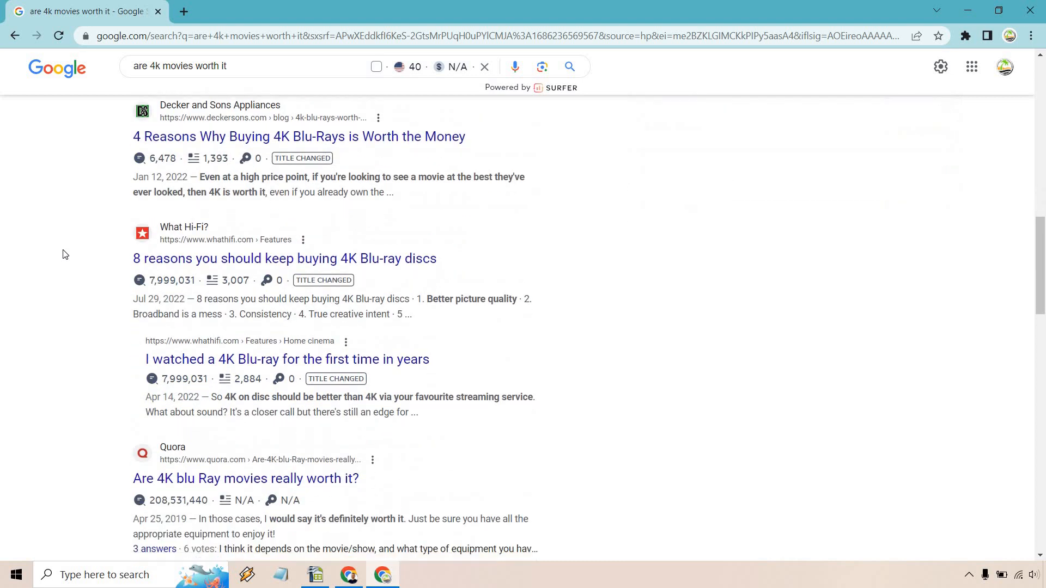
scroll(down, 3)
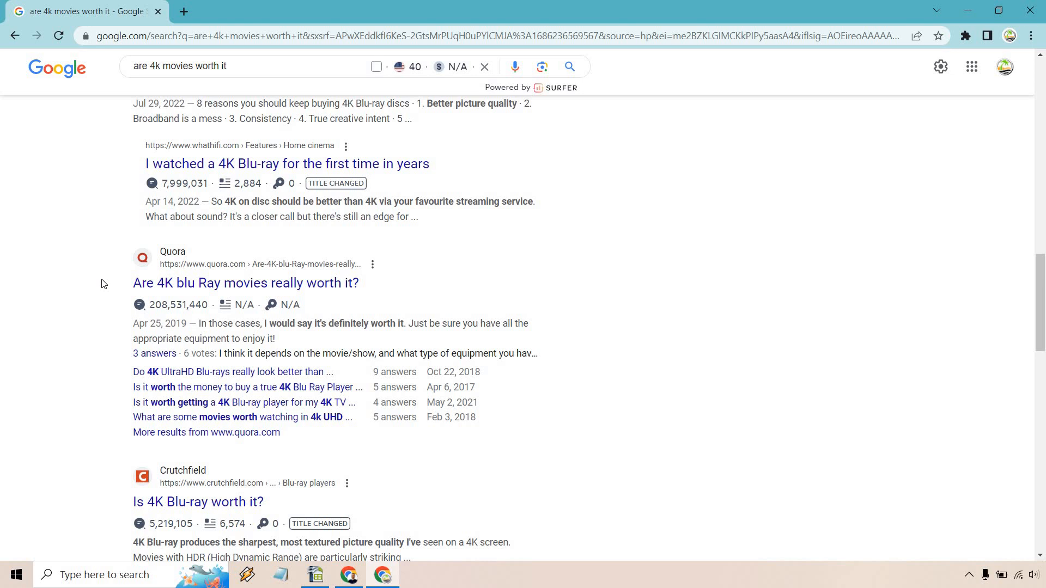
scroll(down, 3)
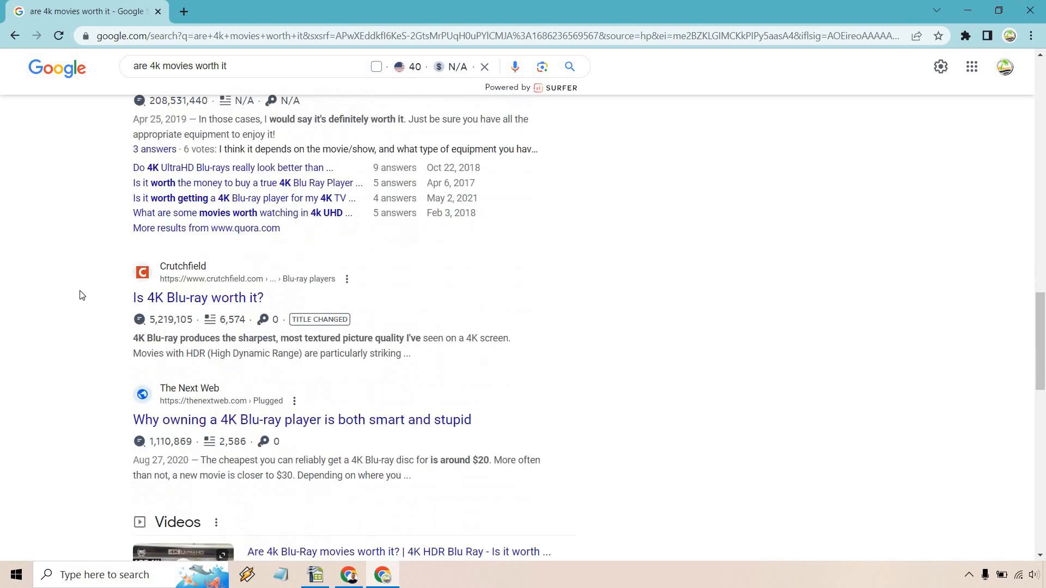
scroll(down, 3)
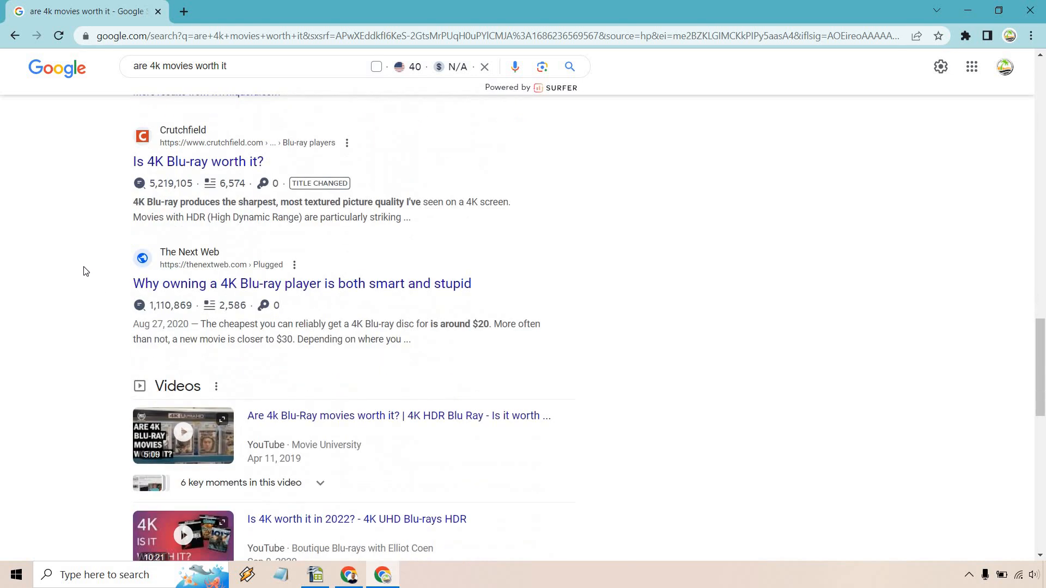
scroll(down, 3)
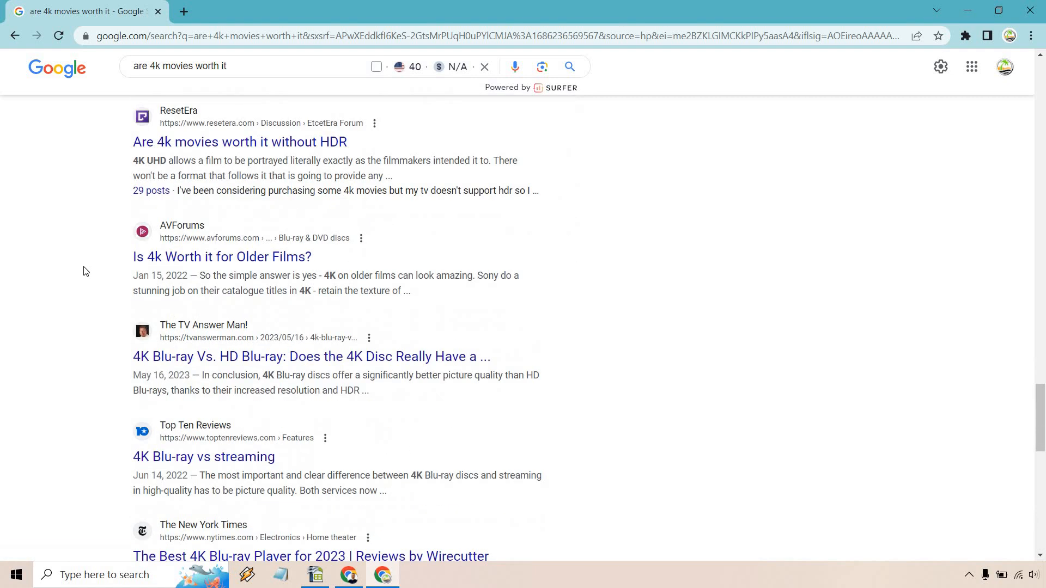
scroll(down, 3)
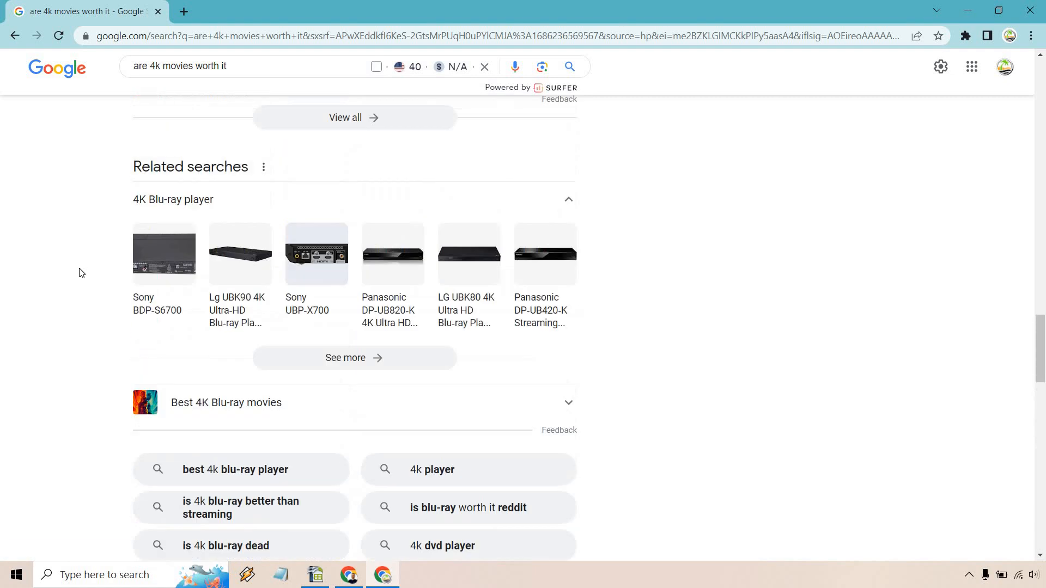
scroll(up, 3)
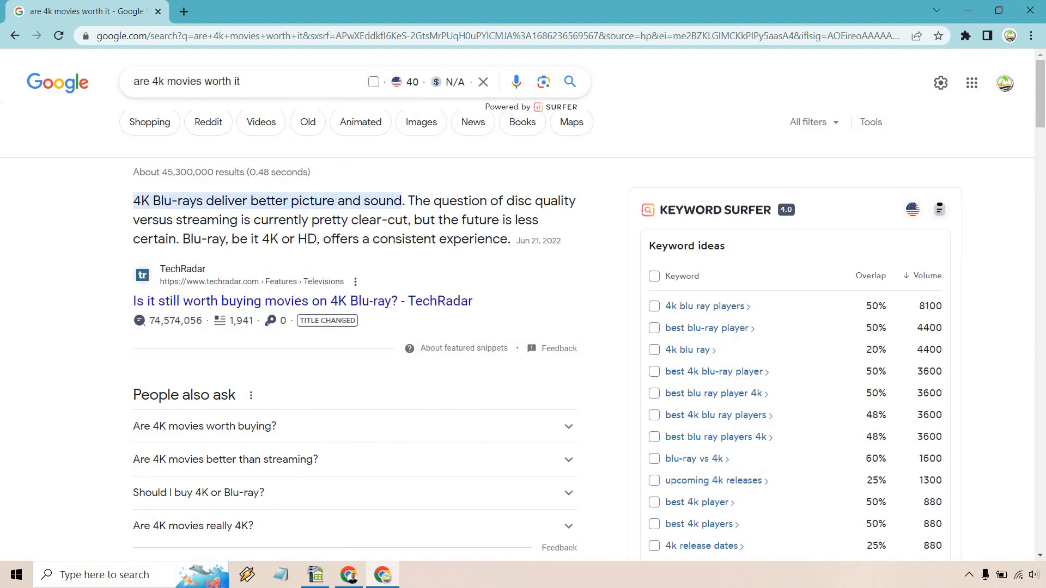
mouse_move(72, 253)
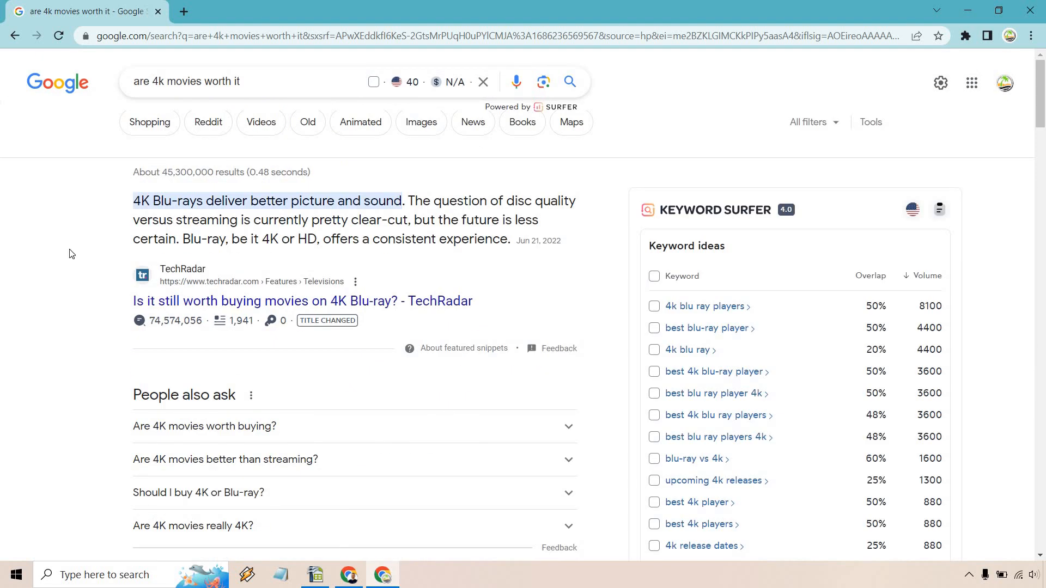